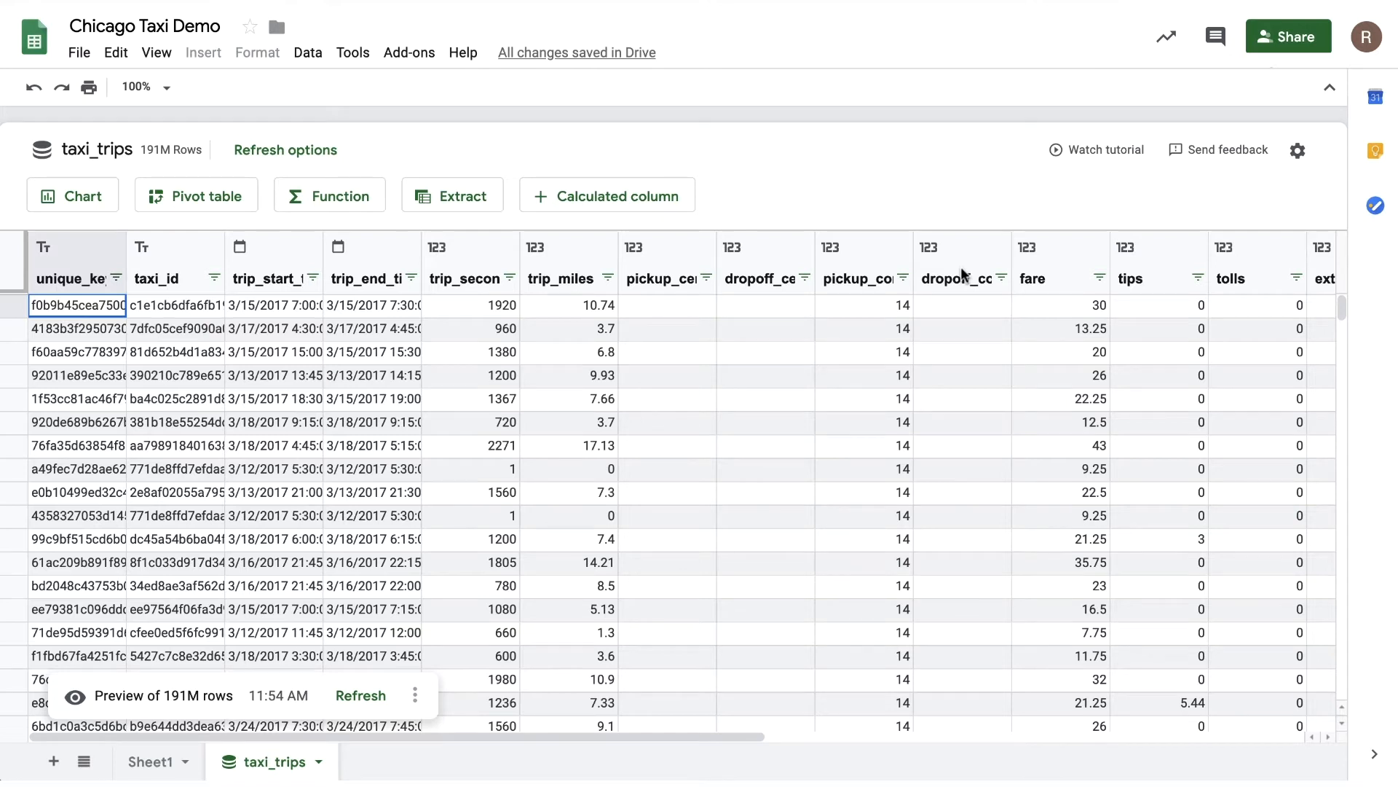
# Bring up the aggregate function list for the taxi_trips connected data to start a COUNTUNIQUE formula.
pyautogui.click(329, 194)
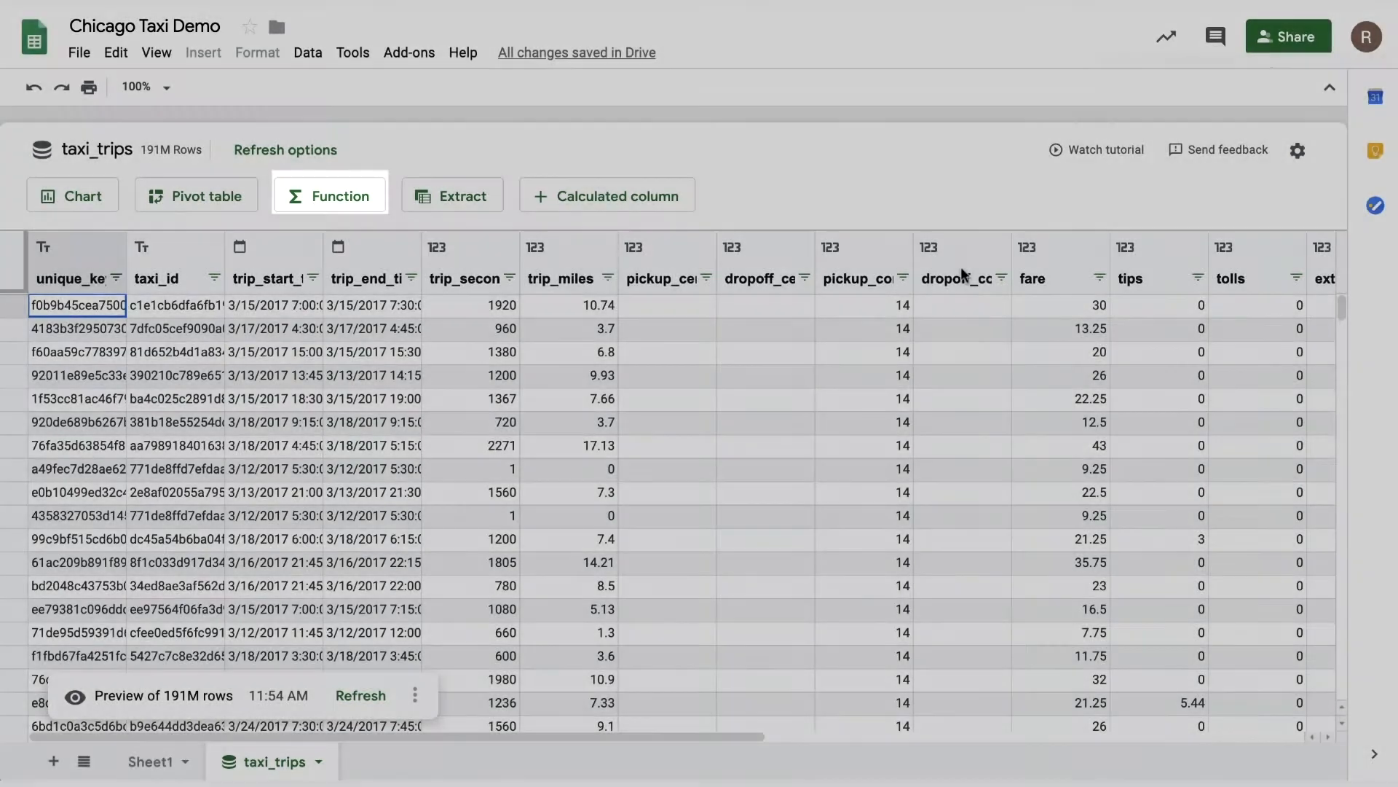
pyautogui.click(329, 196)
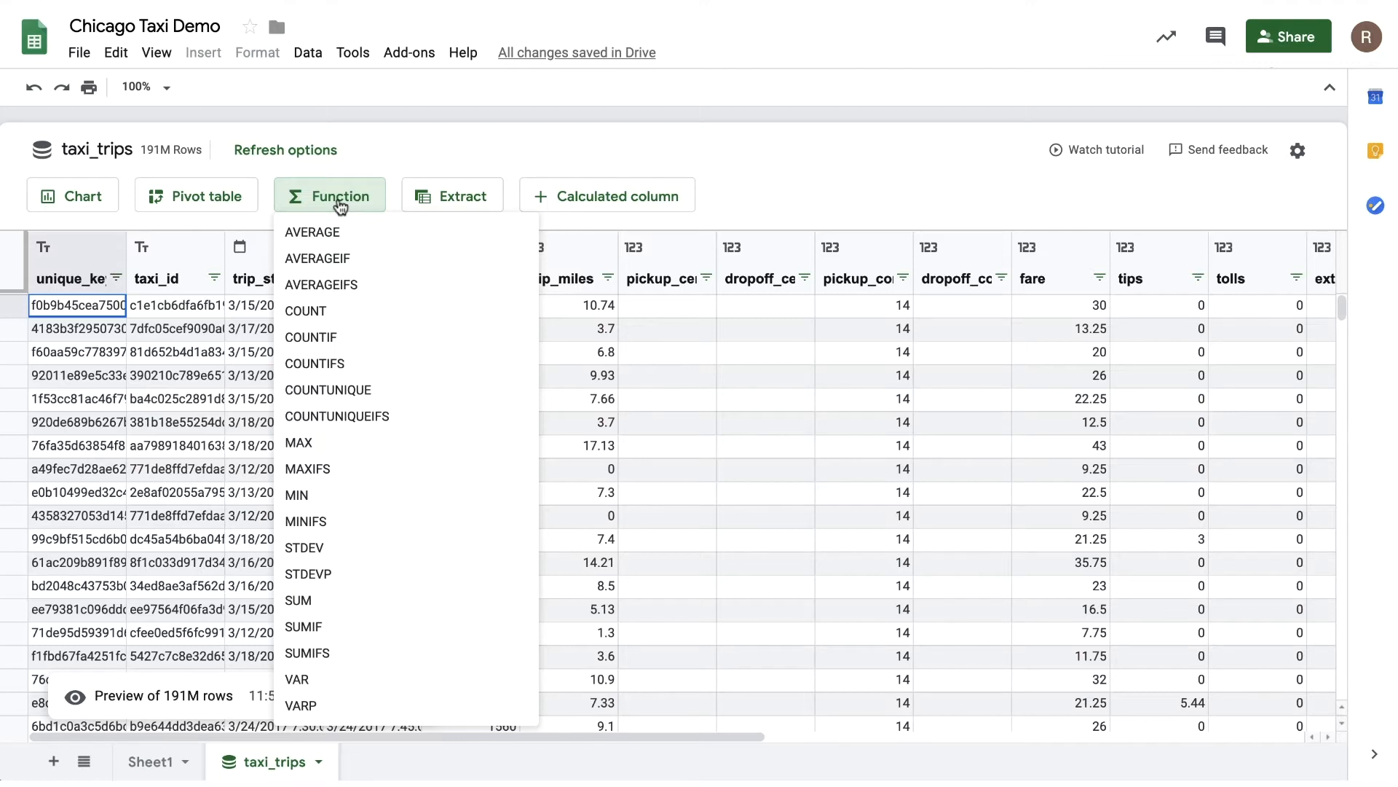
pyautogui.moveTo(318, 259)
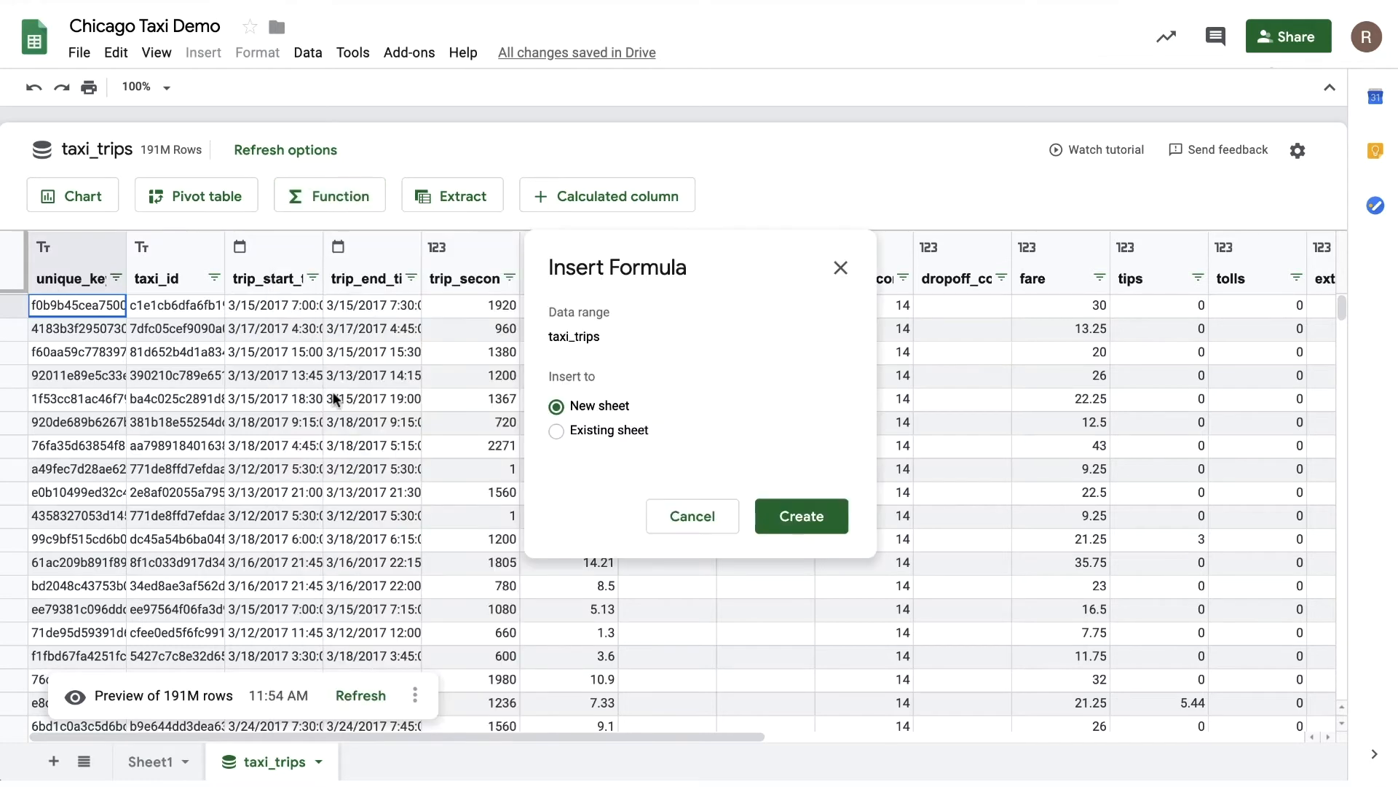
# Create =COUNTUNIQUE(taxi_trips!company) on a new sheet, returning 164 unique taxi companies in A1.
pyautogui.click(800, 516)
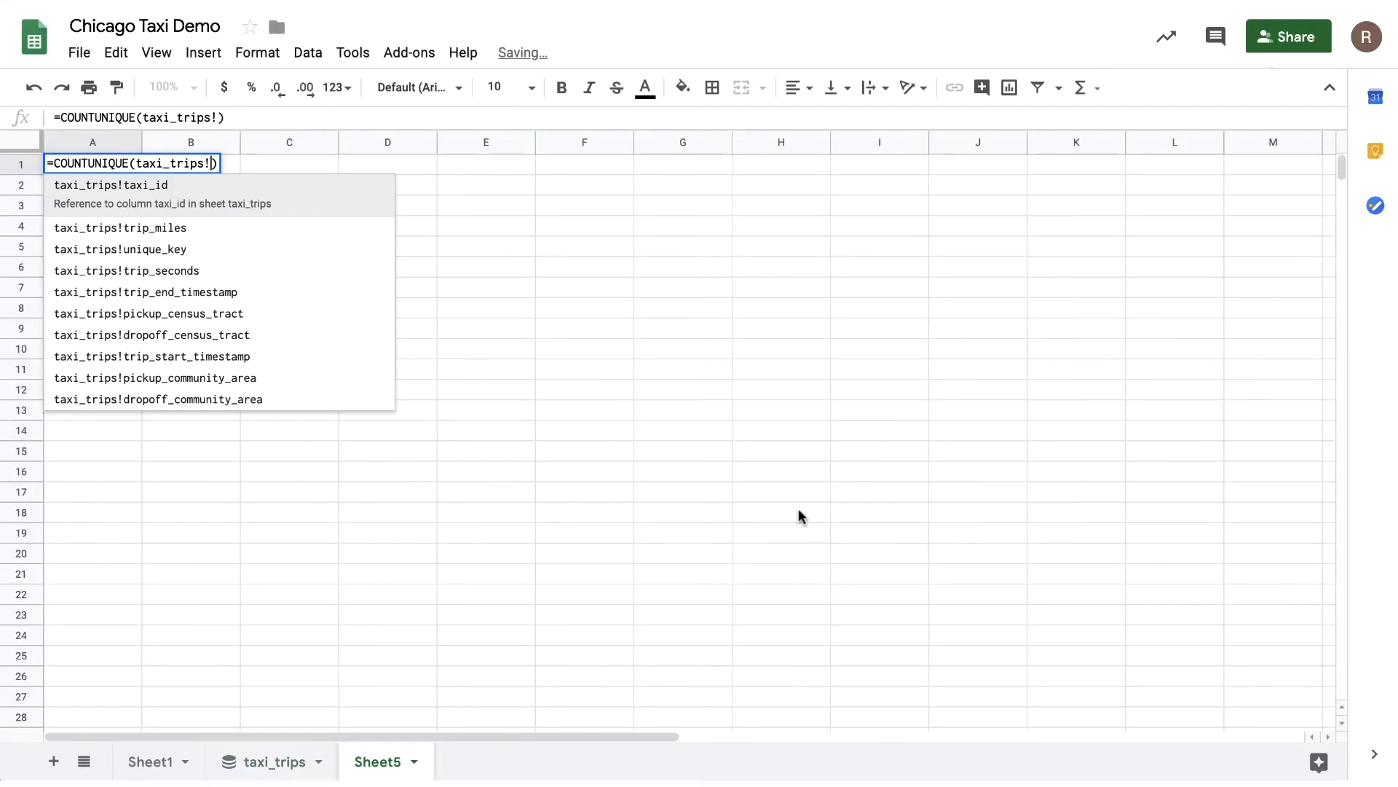
pyautogui.write('company')
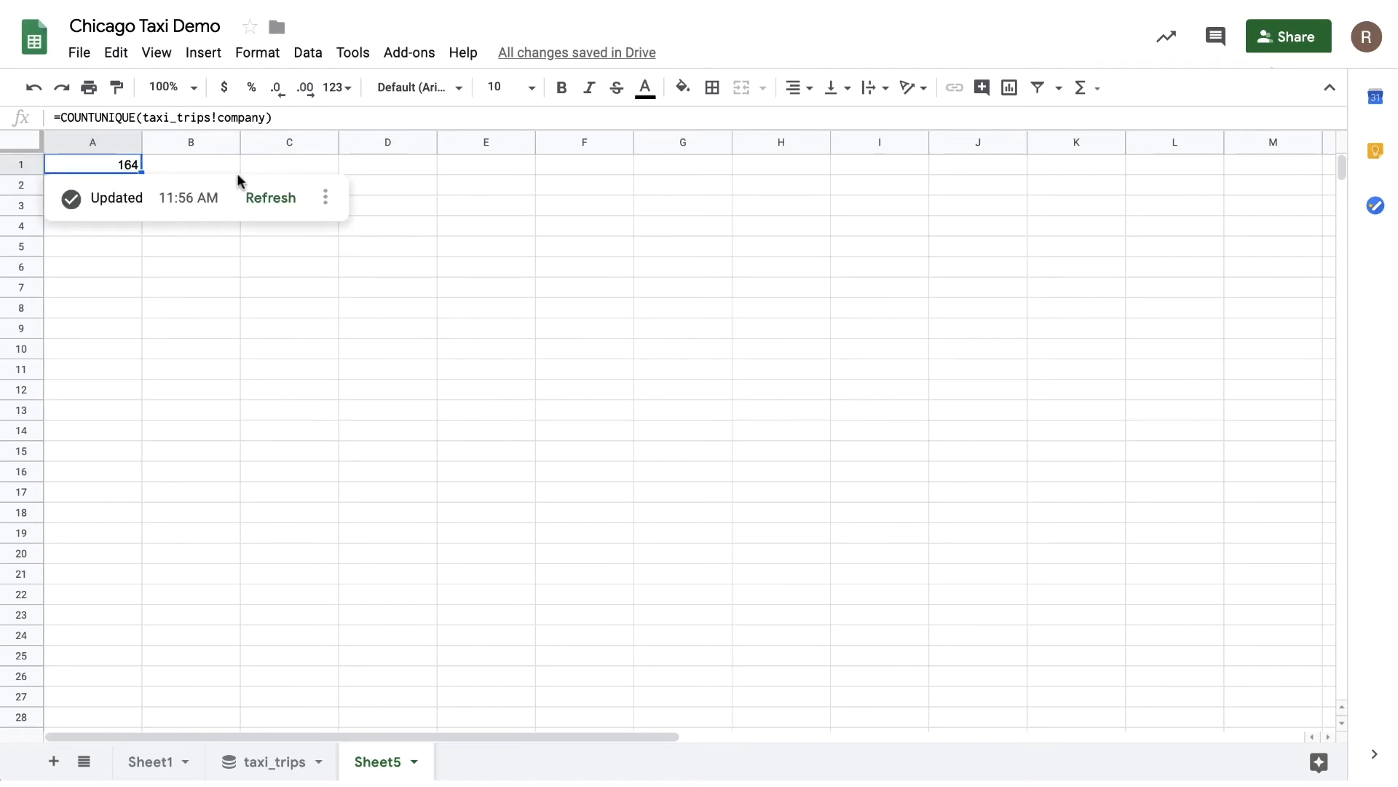
pyautogui.moveTo(369, 177)
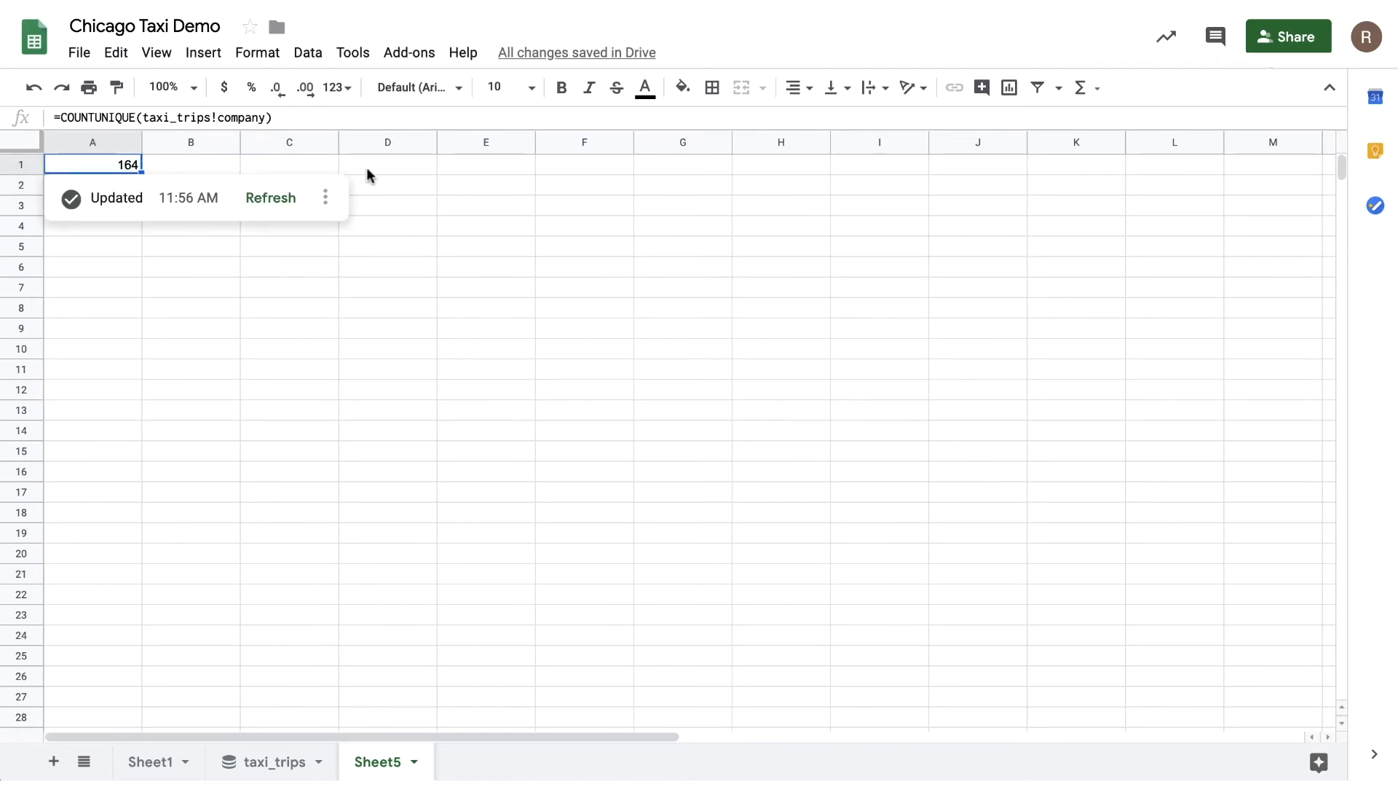
# Enter =COUNTIF(taxi_trips!tips,">0") in D1, returning 73,685,075 tipped rides.
pyautogui.click(388, 165)
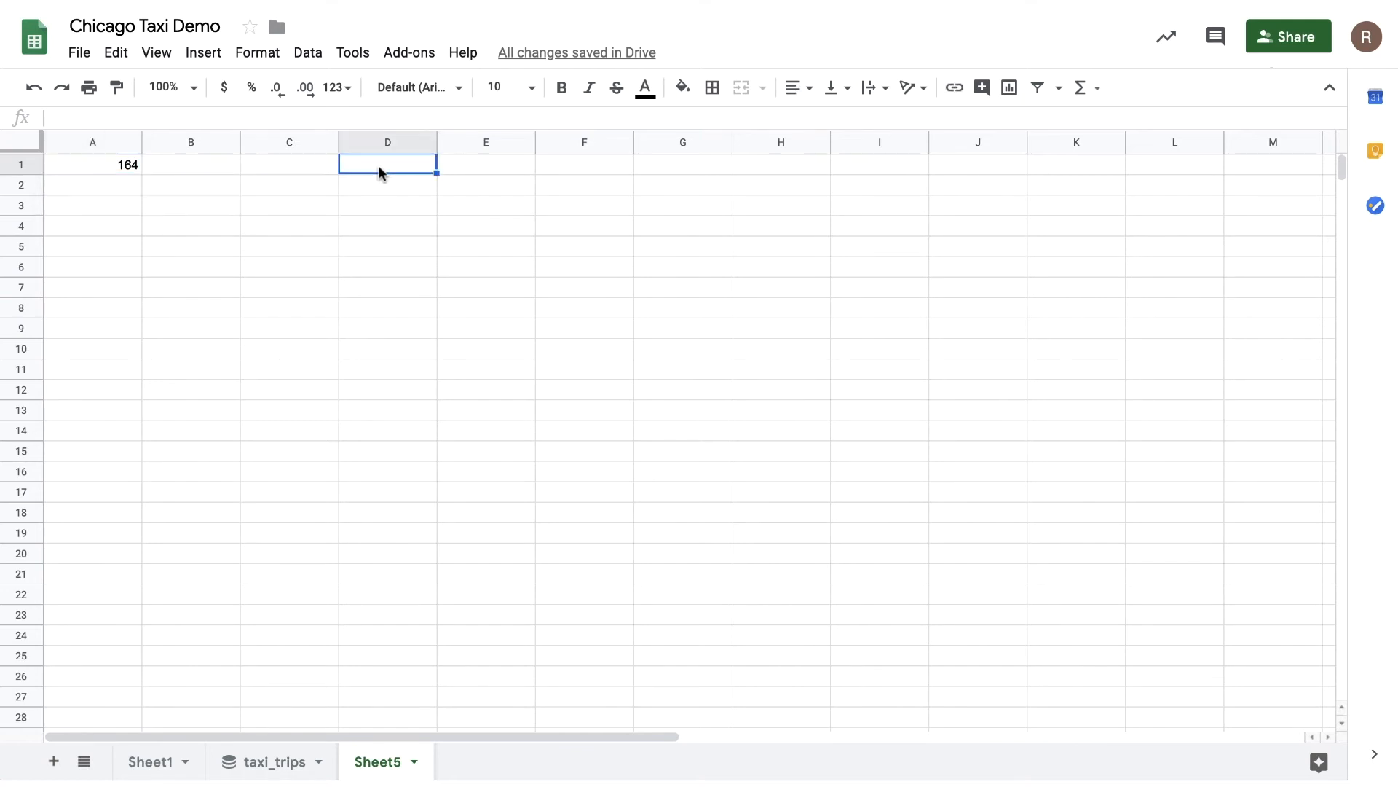
pyautogui.write('=COUNTIF')
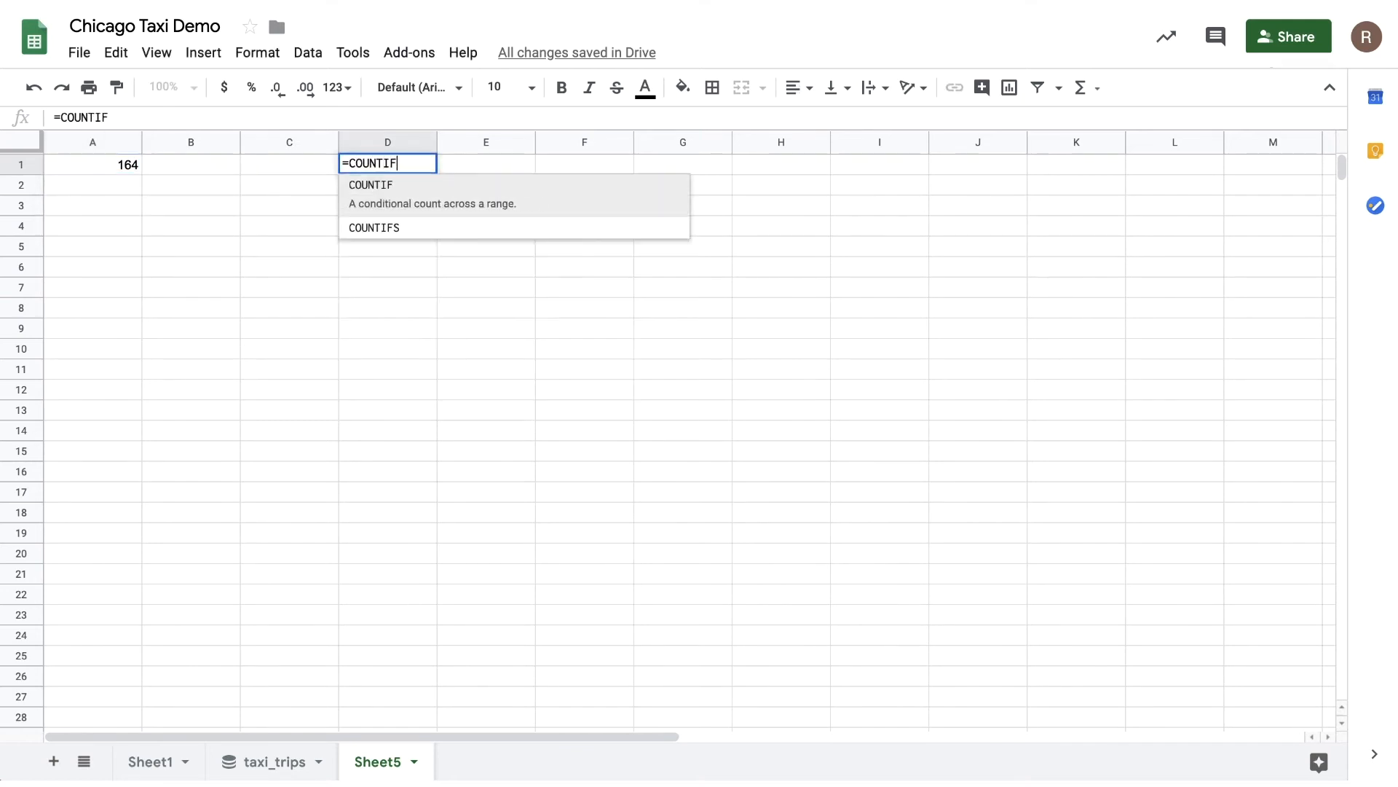
pyautogui.write('(tax')
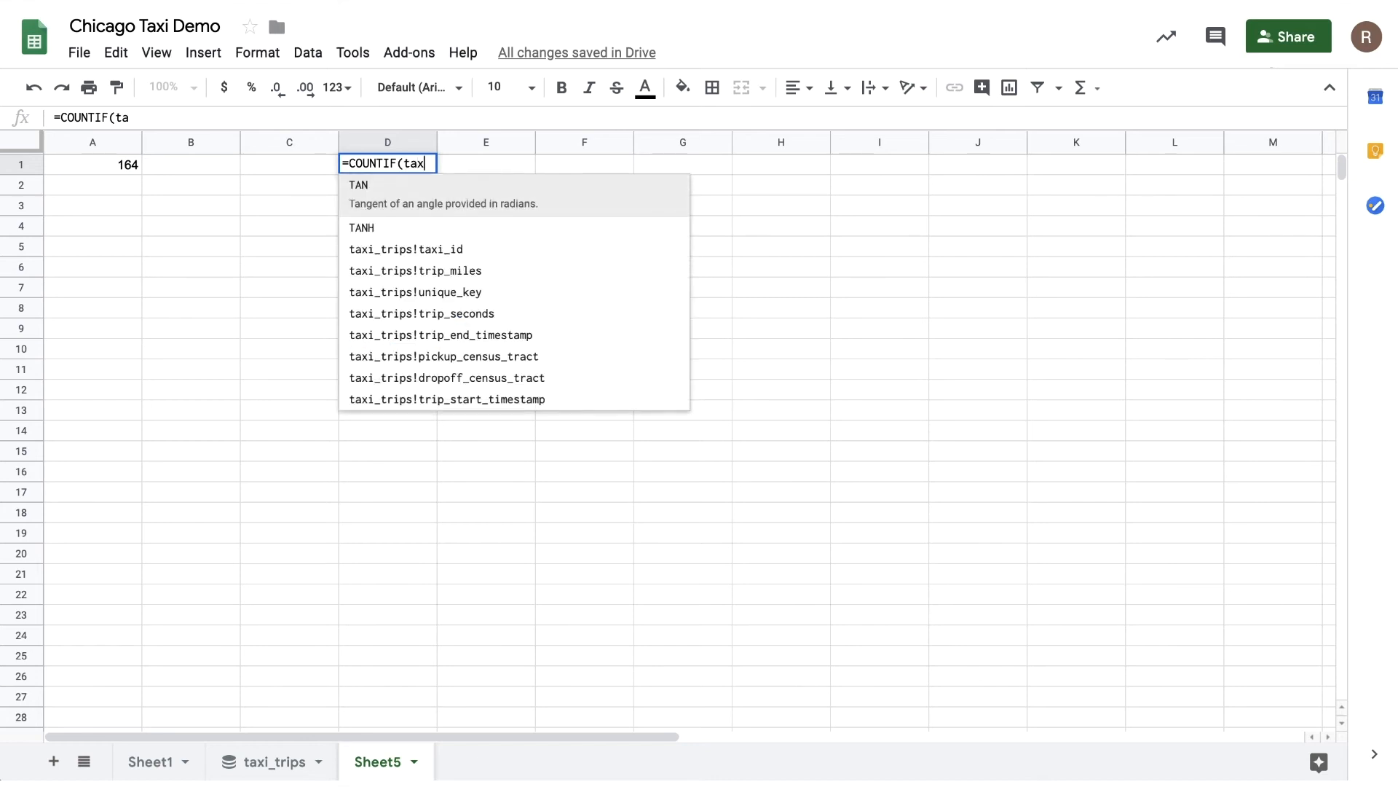
pyautogui.write('i_trips')
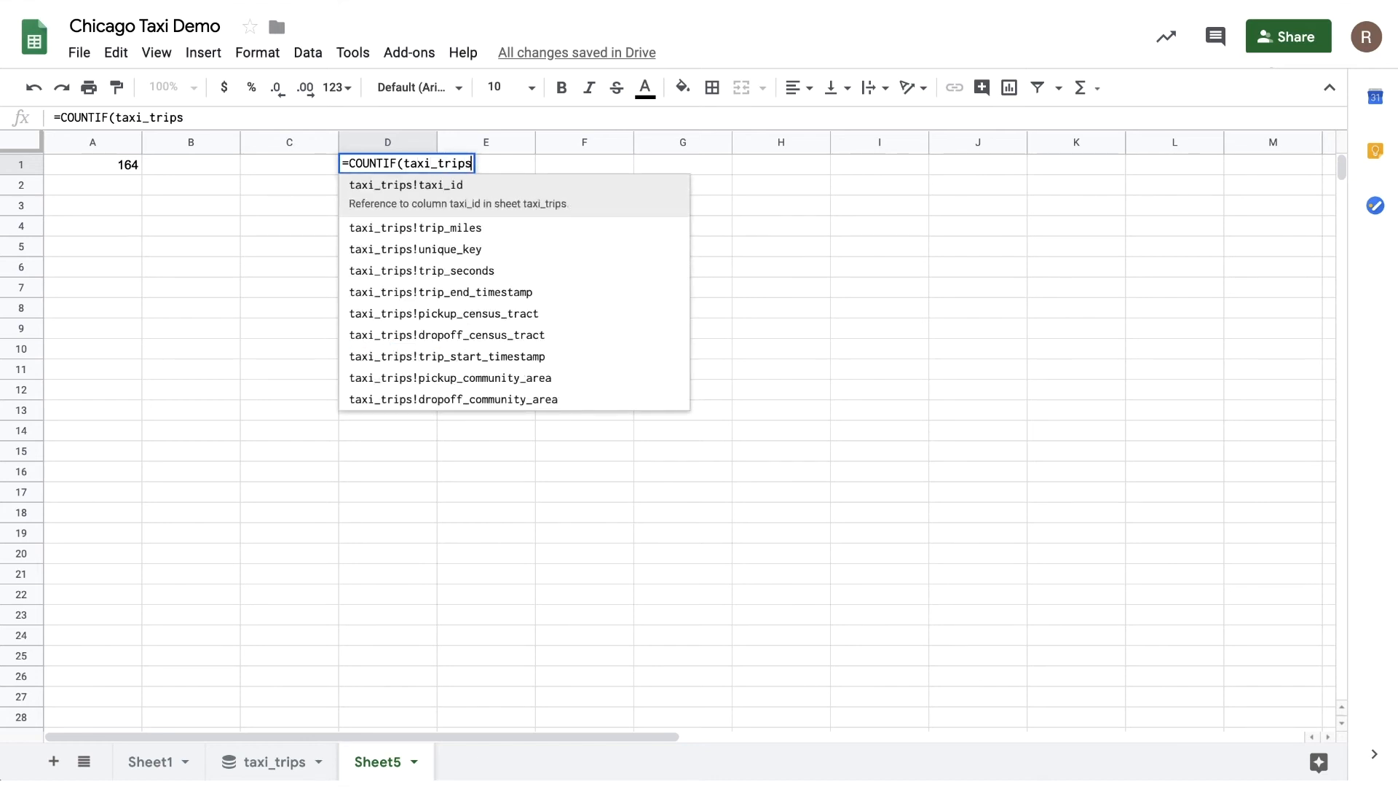
pyautogui.write('!tip')
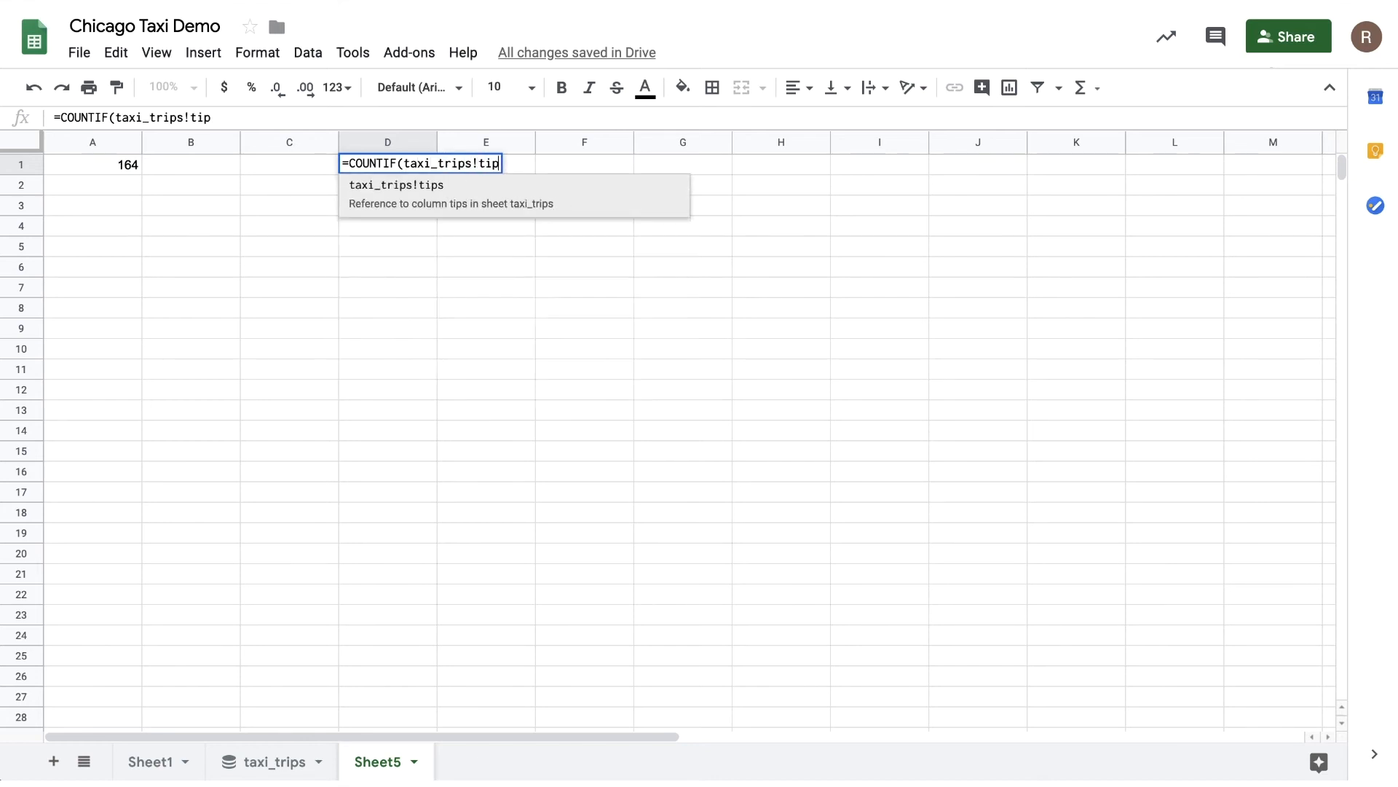
pyautogui.write('s,"')
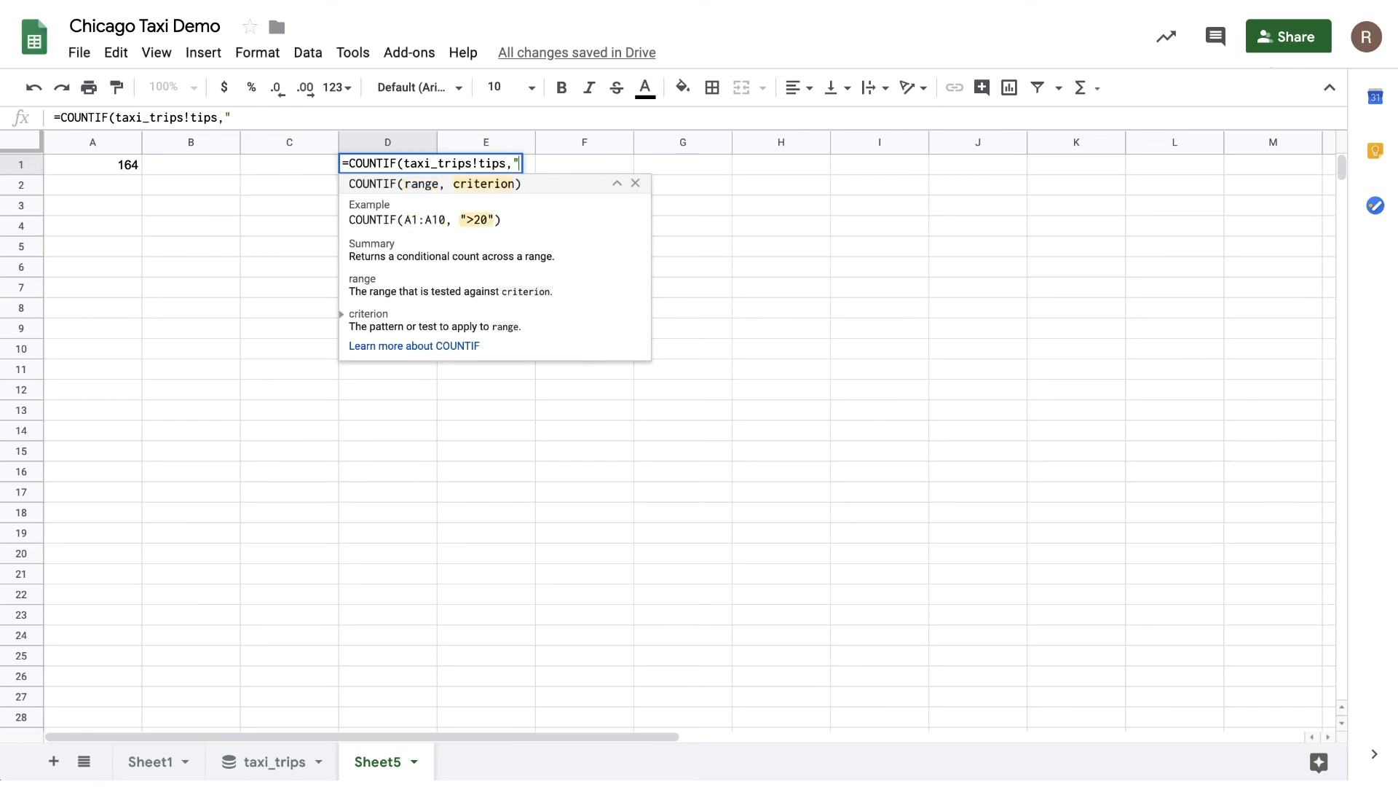
pyautogui.press('Return')
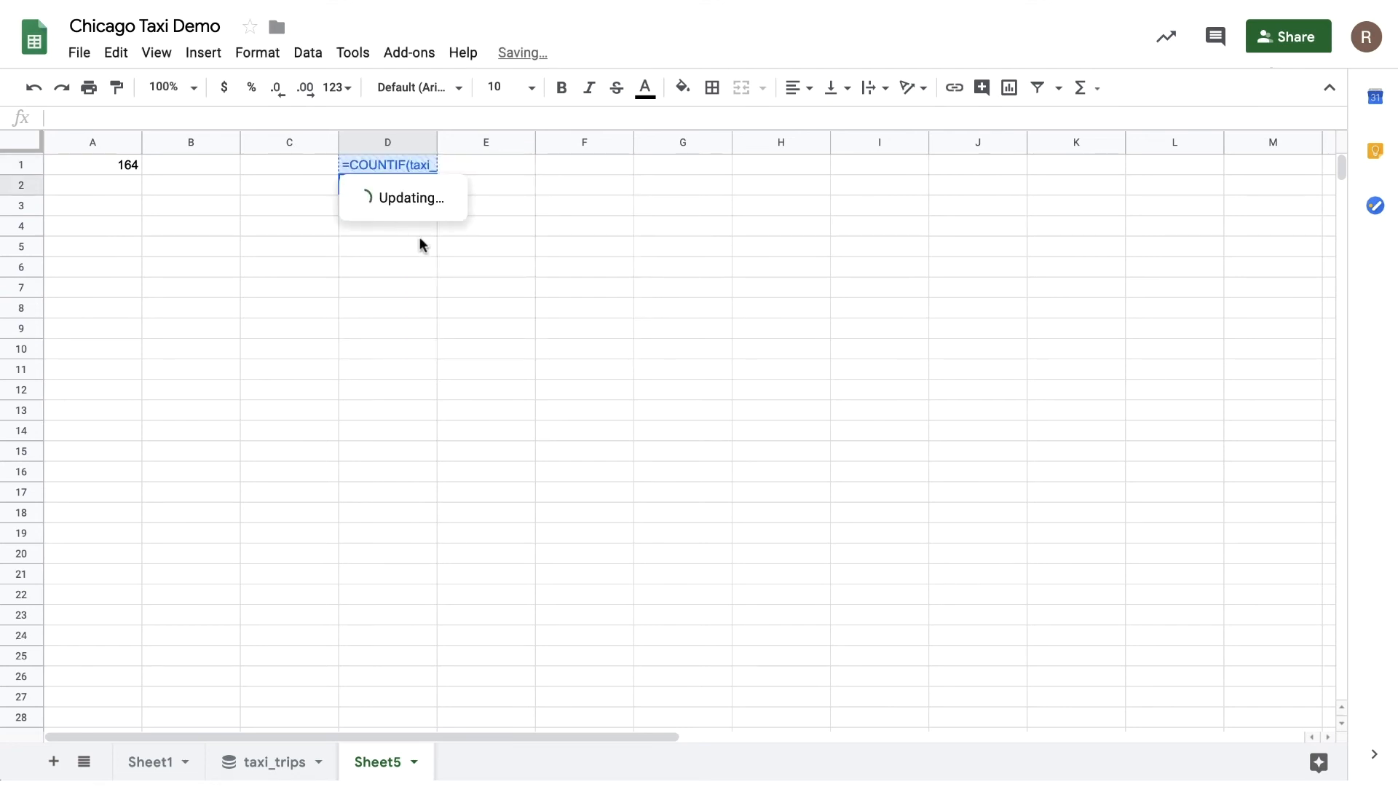
pyautogui.press('Return')
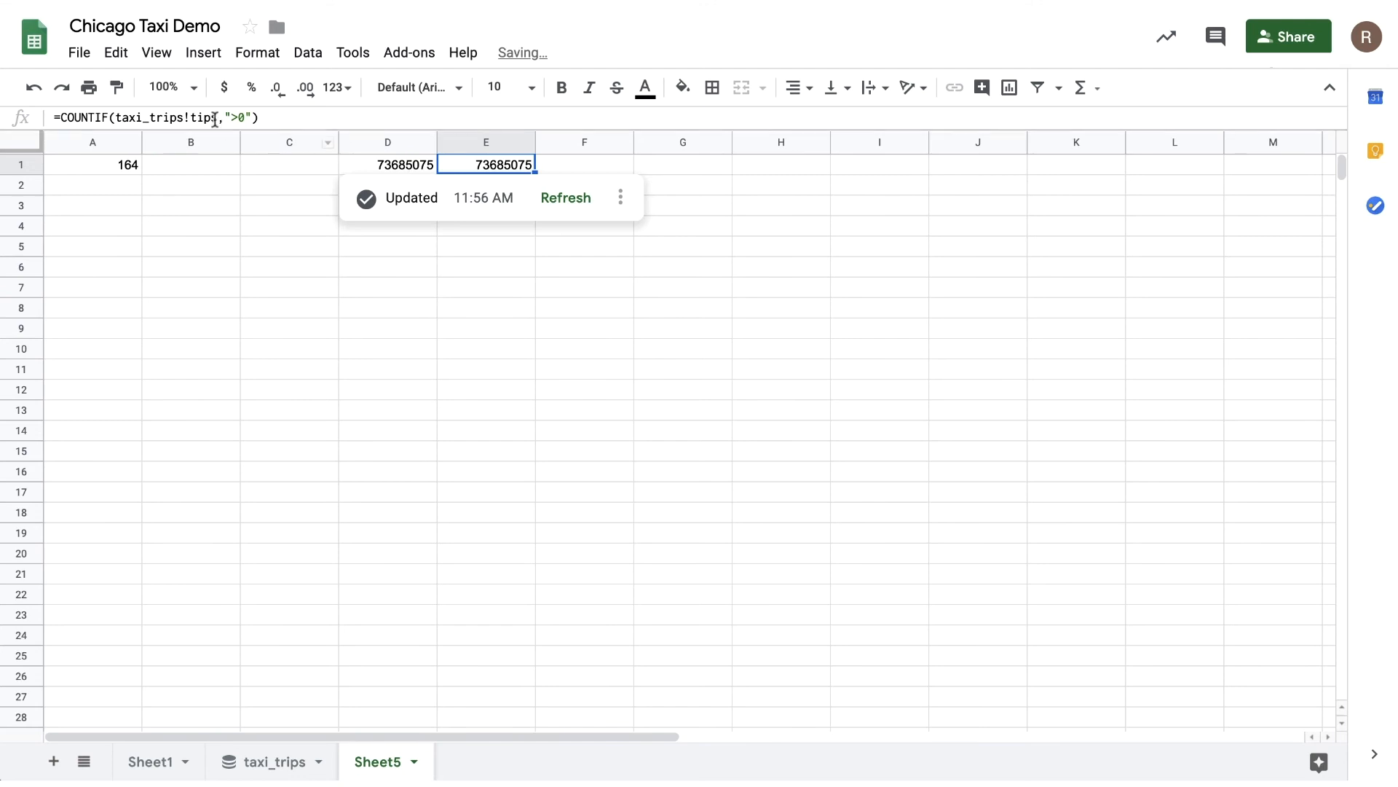
# Edit E1's copied COUNTIF to use taxi_trips!fare and apply it, returning 190,690,613 total rides.
pyautogui.write('fare')
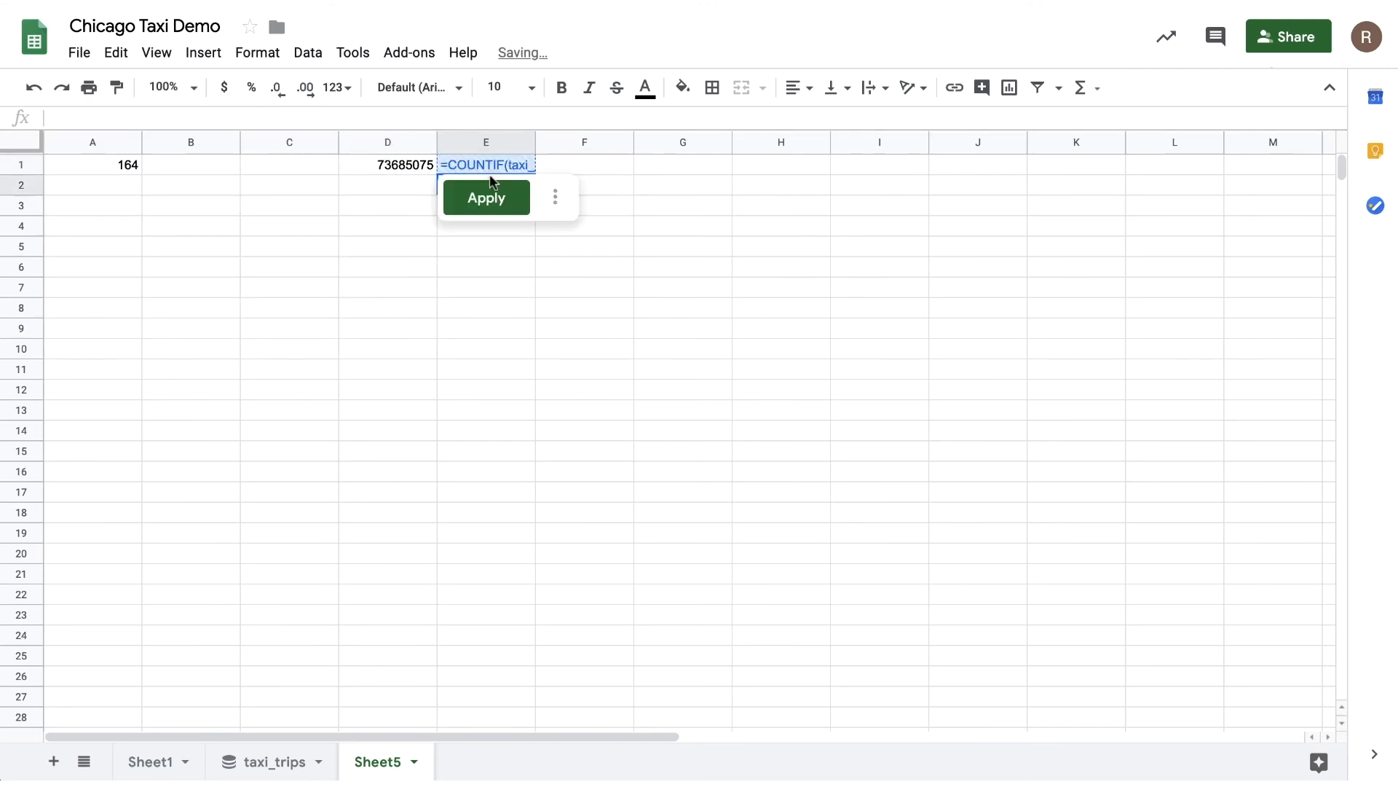
pyautogui.click(485, 197)
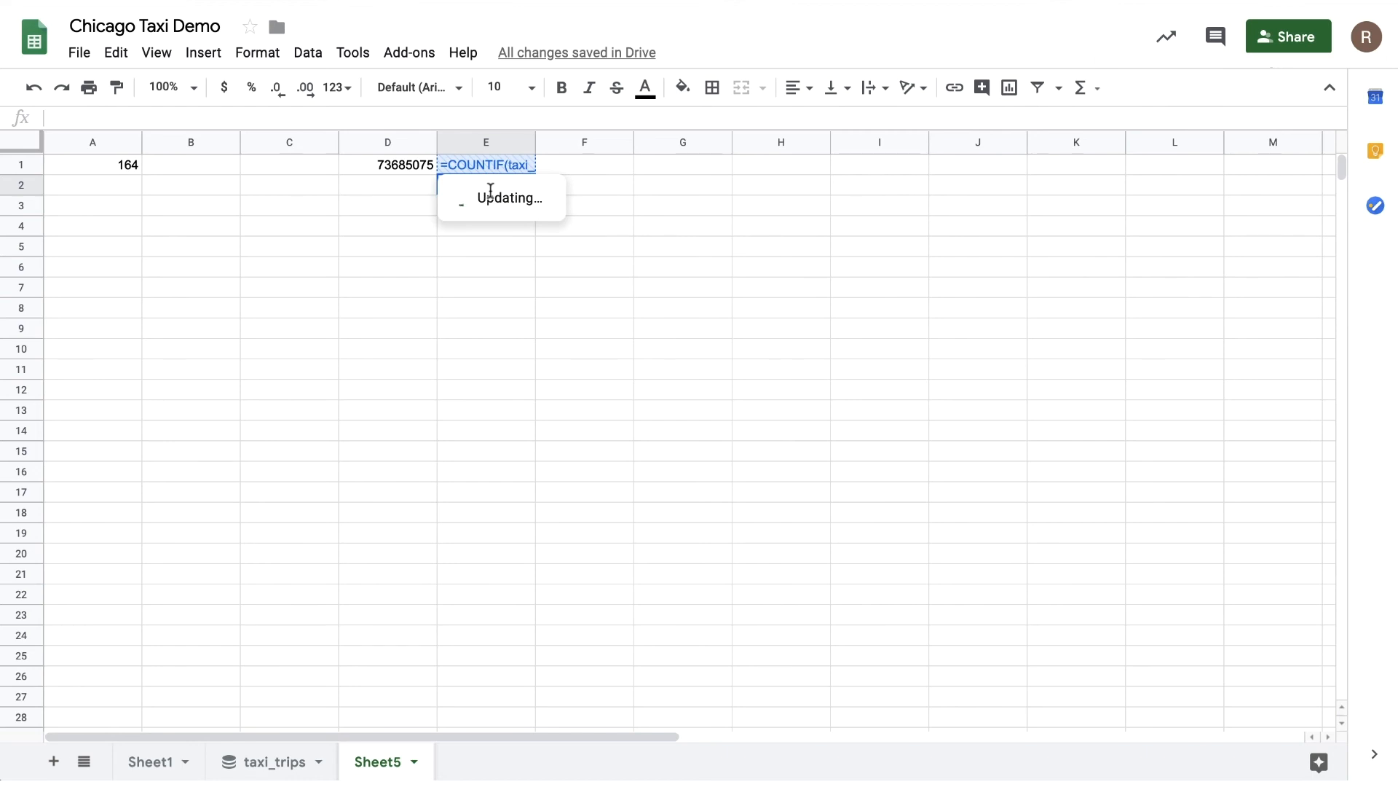
pyautogui.press('Return')
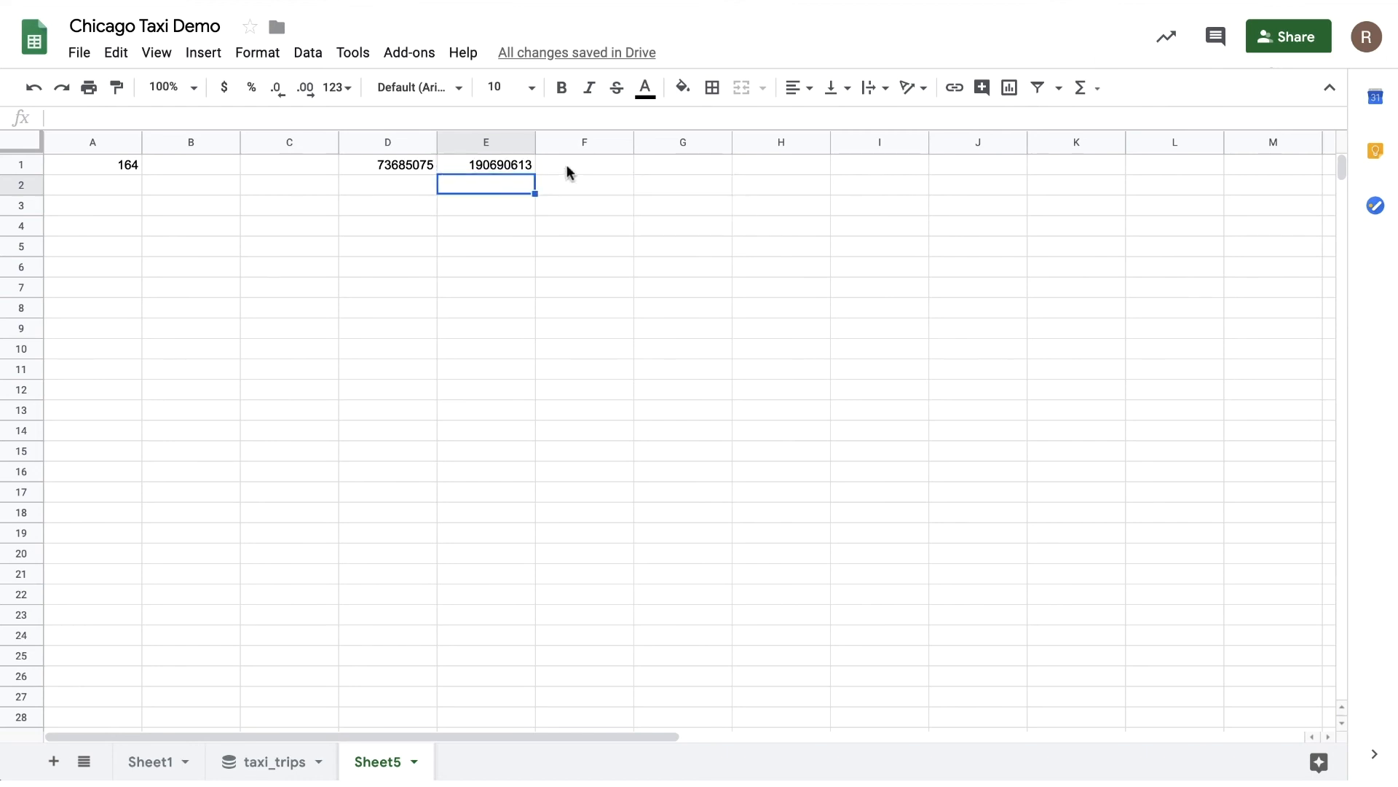
# Enter =D1/E1 in F1 and format it as a percentage, showing 38.64%.
pyautogui.write('=D1/E1')
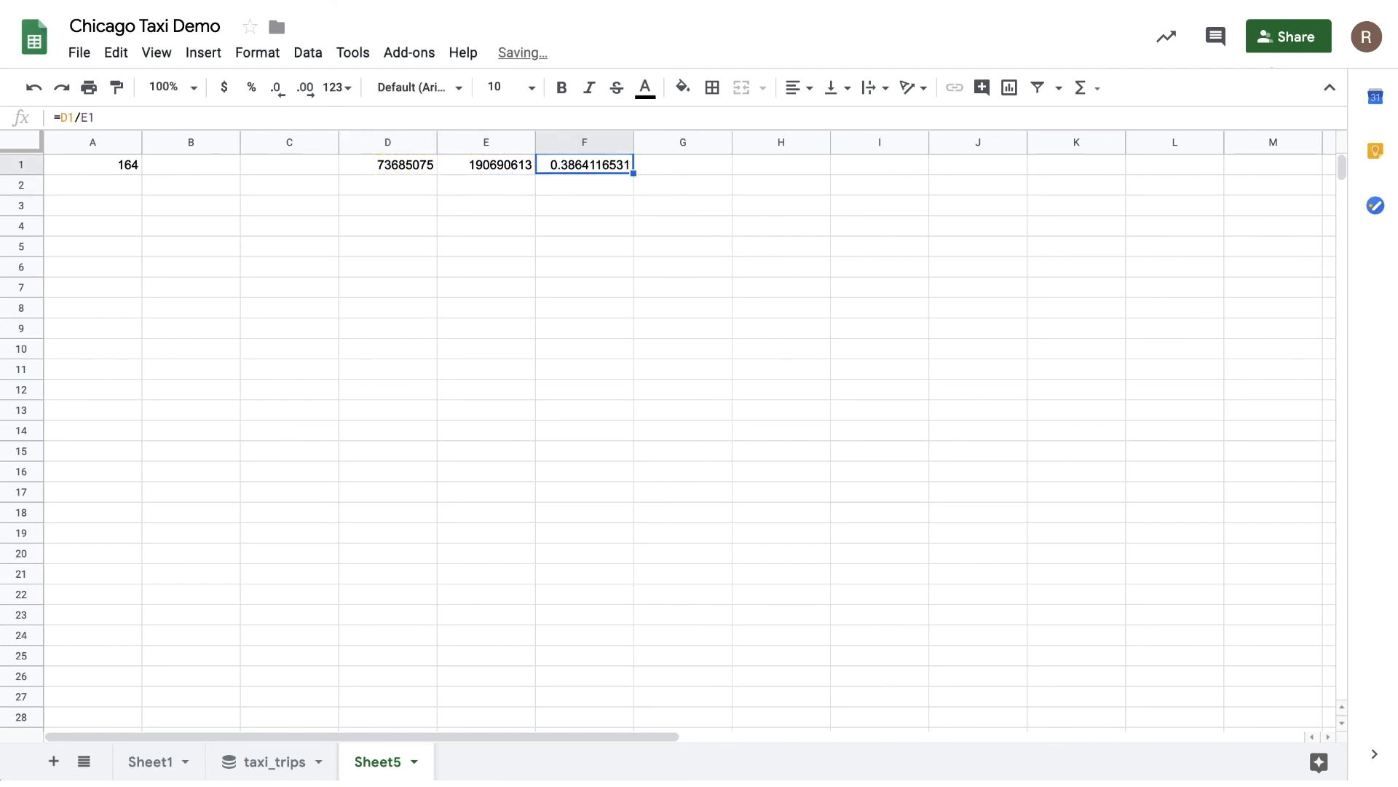
pyautogui.click(251, 87)
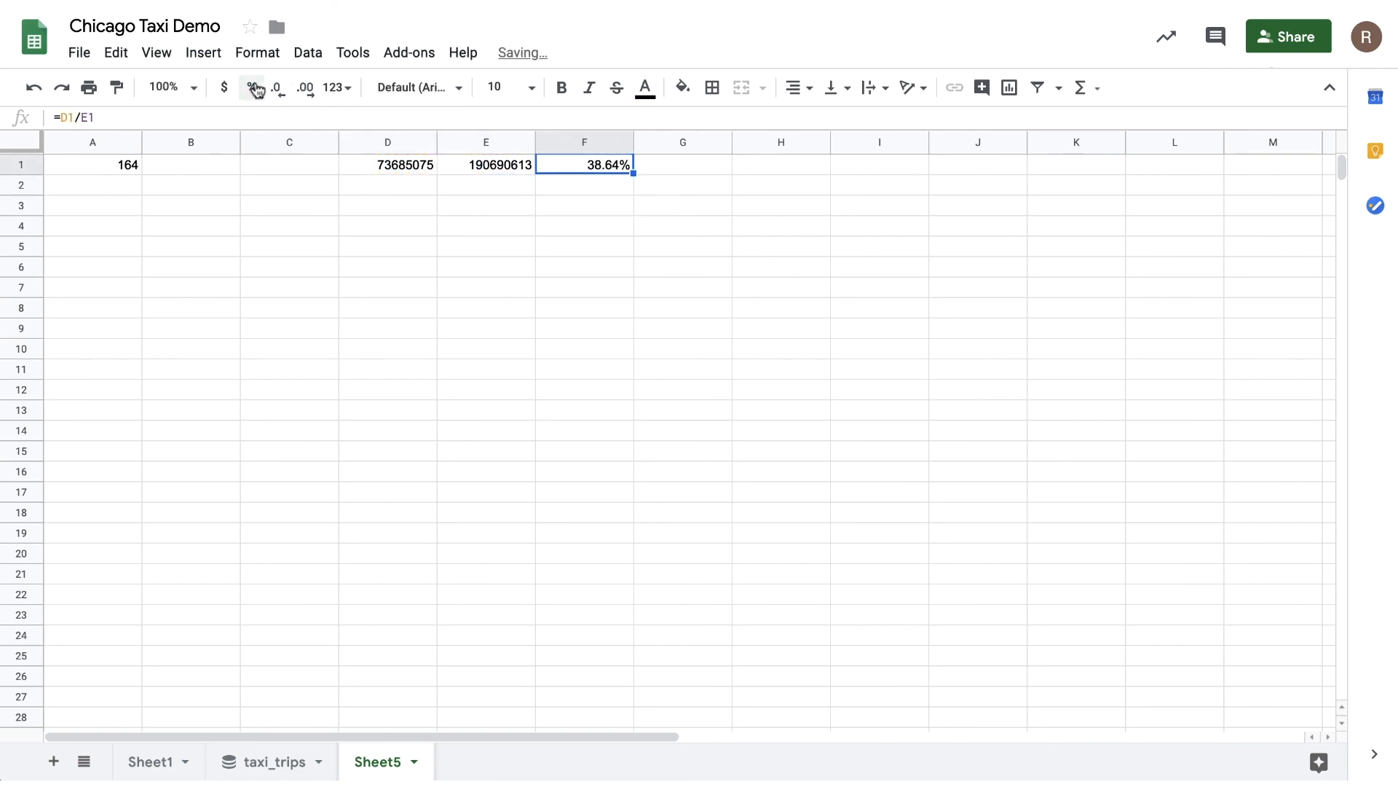